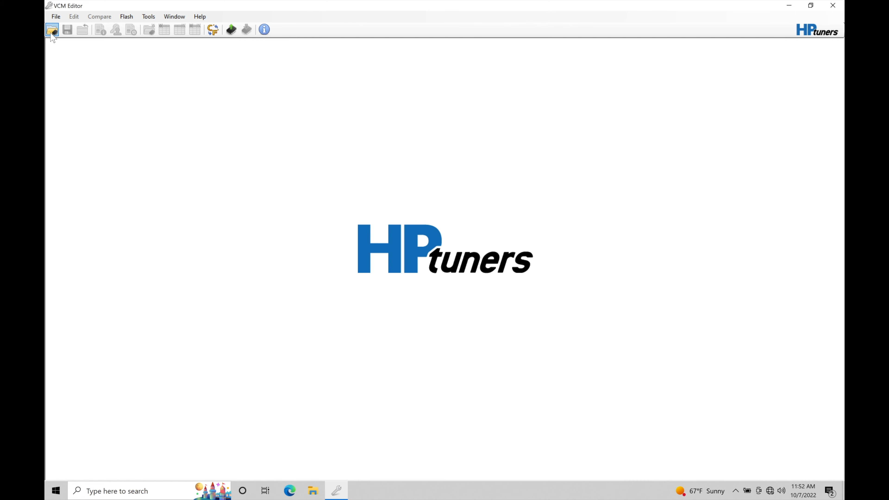
Open the 2015 Mustang GT tune from the Mustang Example Files > 2015 Mustang folder.
click(52, 30)
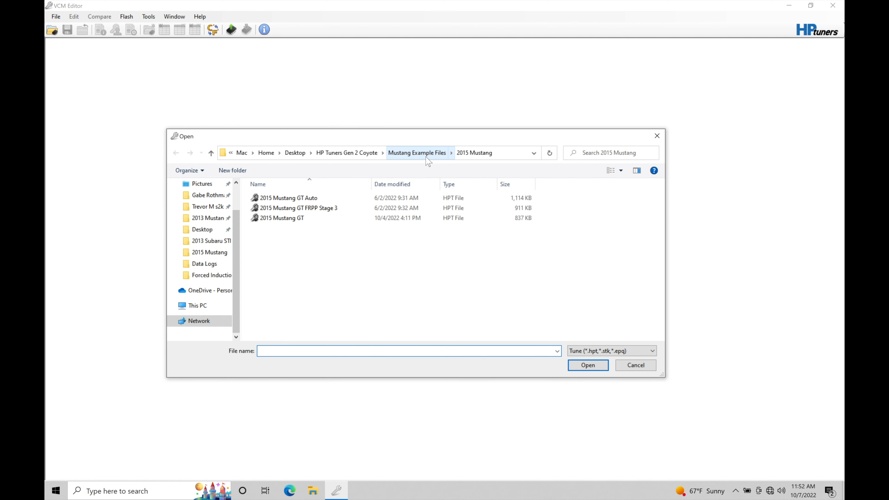
click(283, 218)
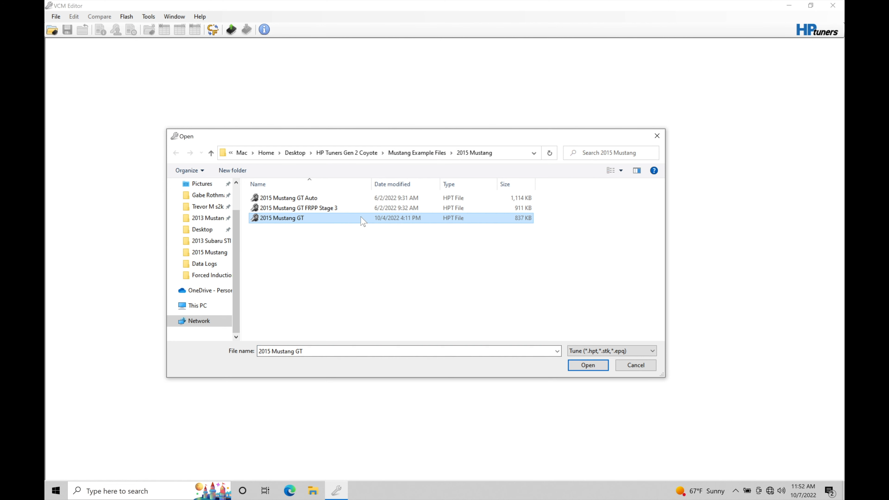
click(587, 364)
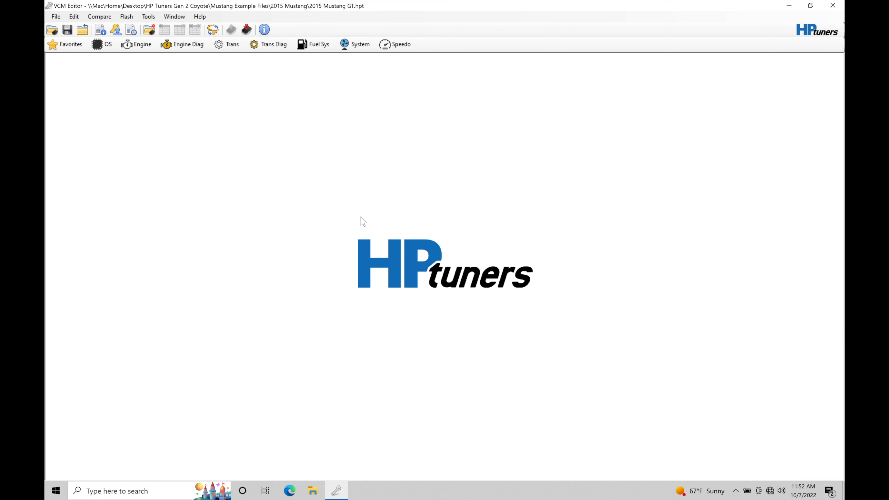
mouse_move(254, 117)
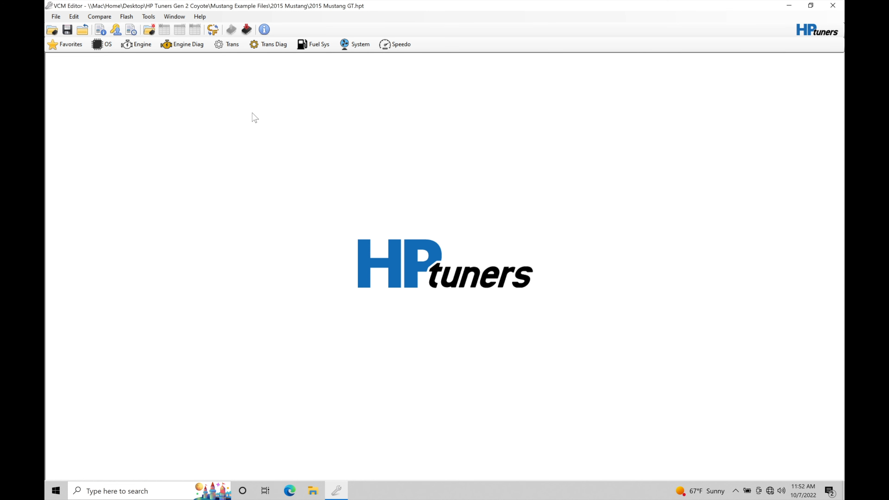
mouse_move(160, 121)
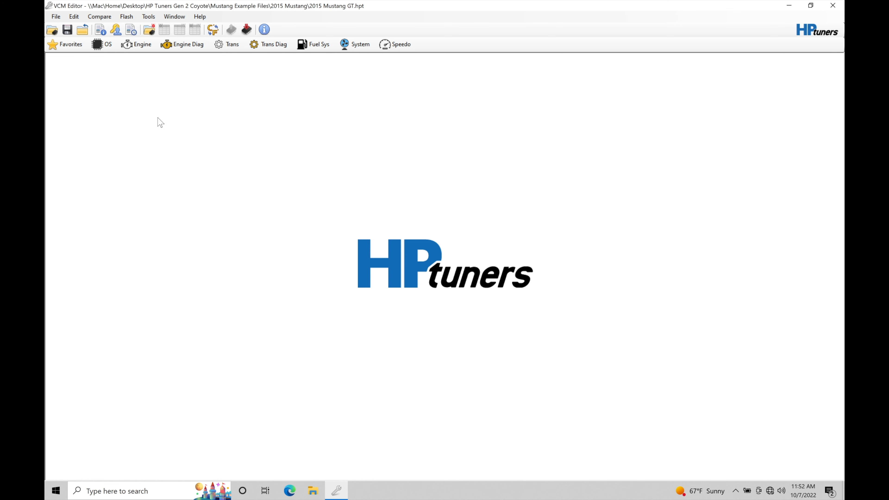
Show the Edit menu commands for the loaded 2015 Mustang GT tune.
click(74, 16)
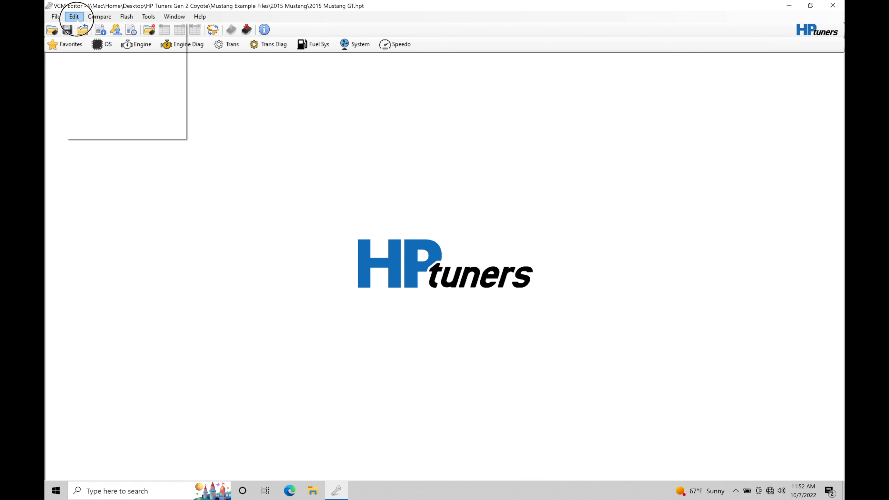
Launch the Template Applicator and browse its template files into the Base File Prep folder.
click(74, 16)
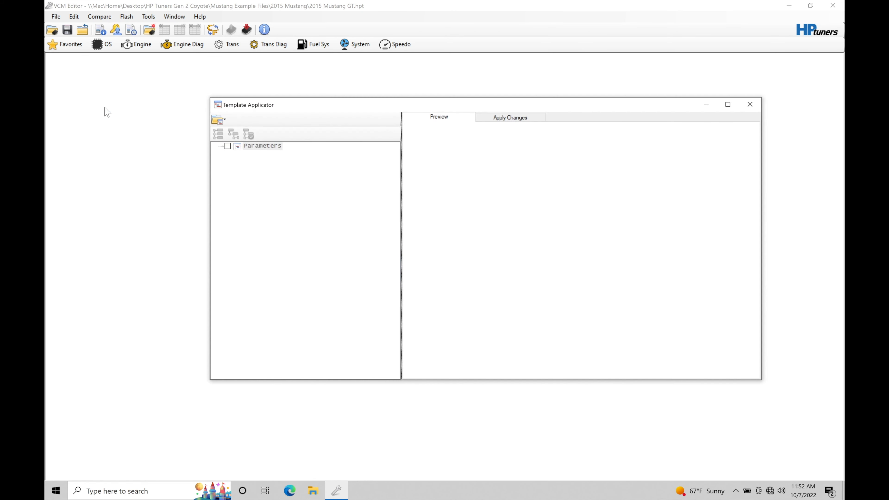
click(216, 119)
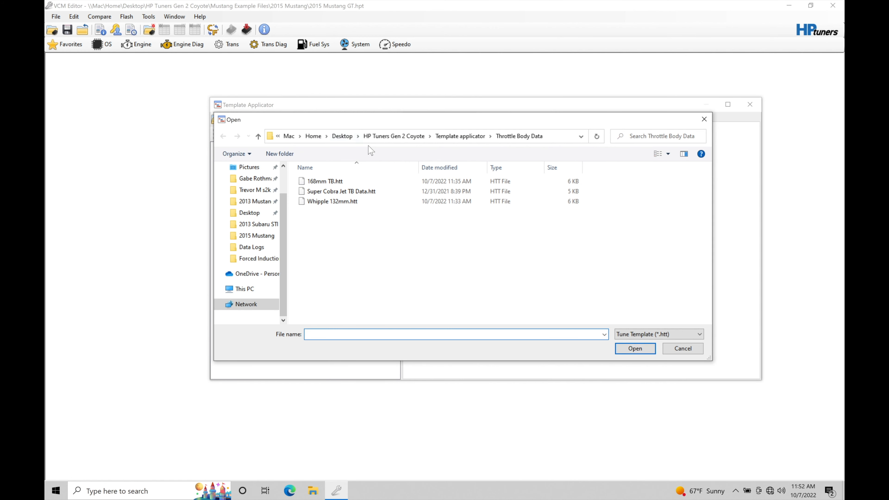
mouse_move(258, 136)
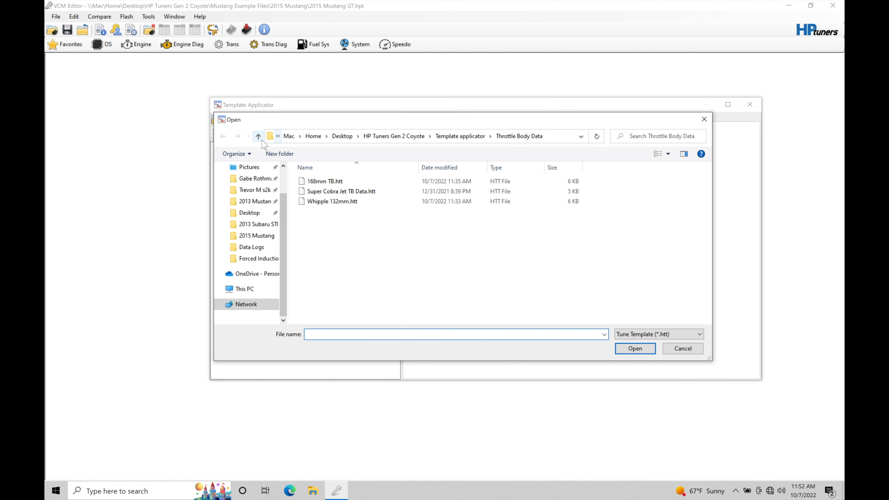
click(257, 136)
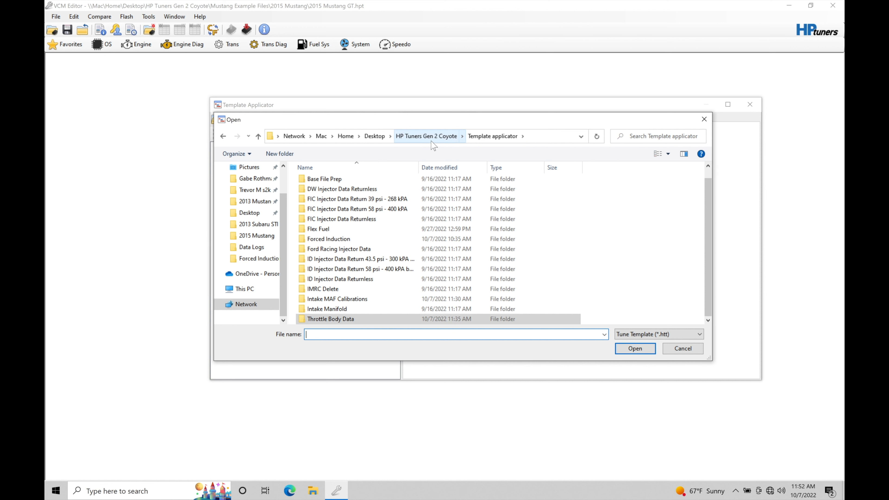
mouse_move(494, 148)
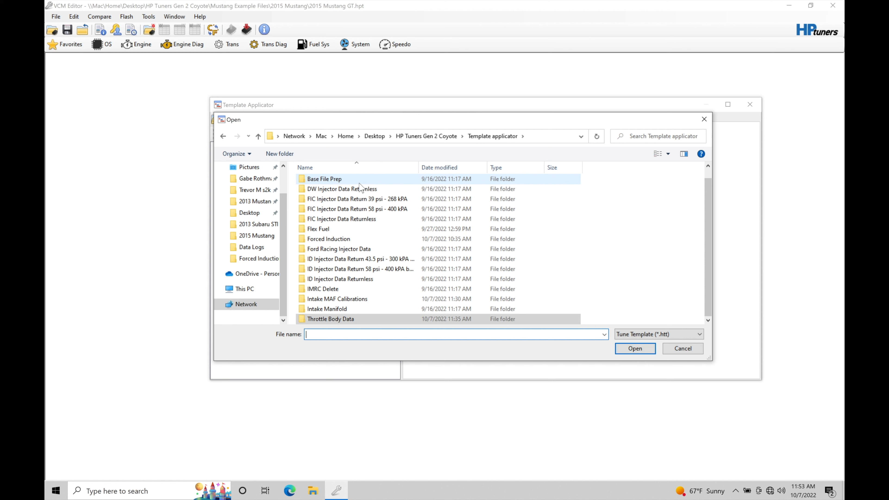
mouse_move(341, 189)
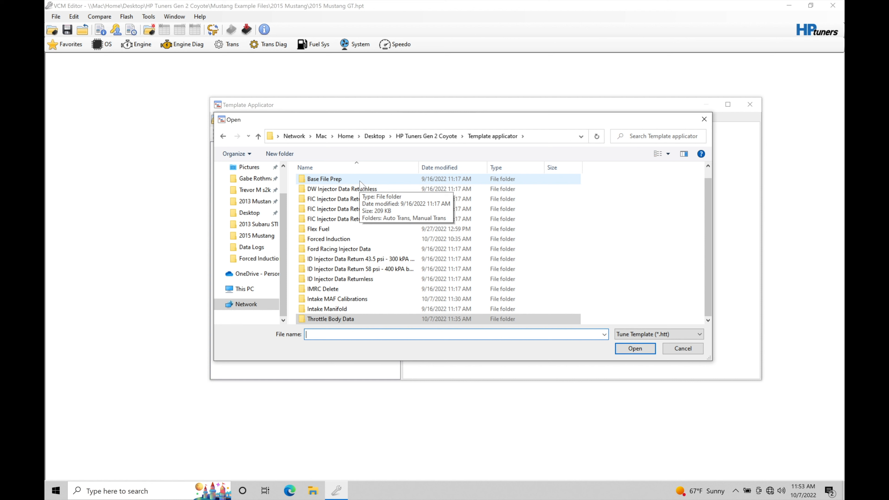
double_click(324, 179)
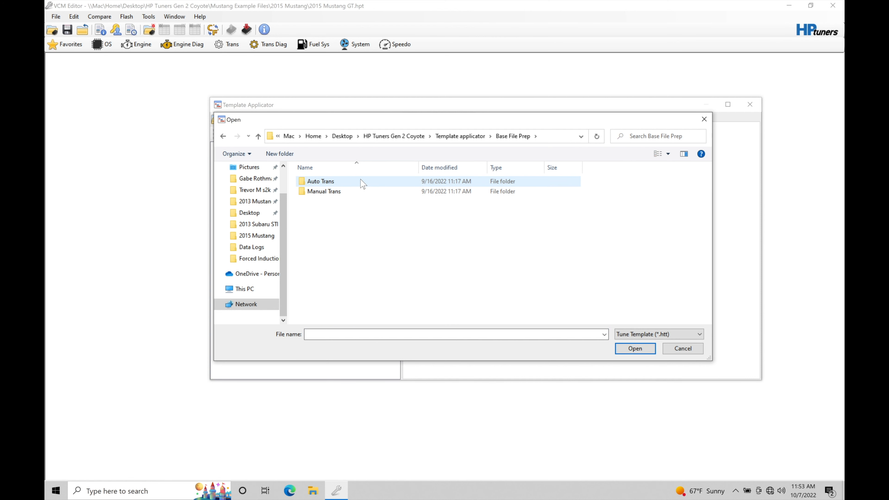
Load the Manual Trans template '7800 rpm rev limiter base changes.htt', which fails as an unsupported version.
double_click(324, 191)
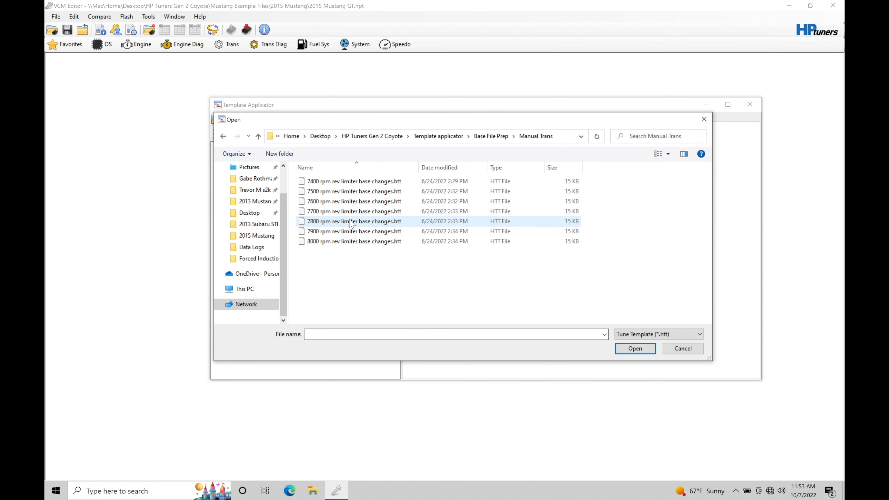
mouse_move(354, 221)
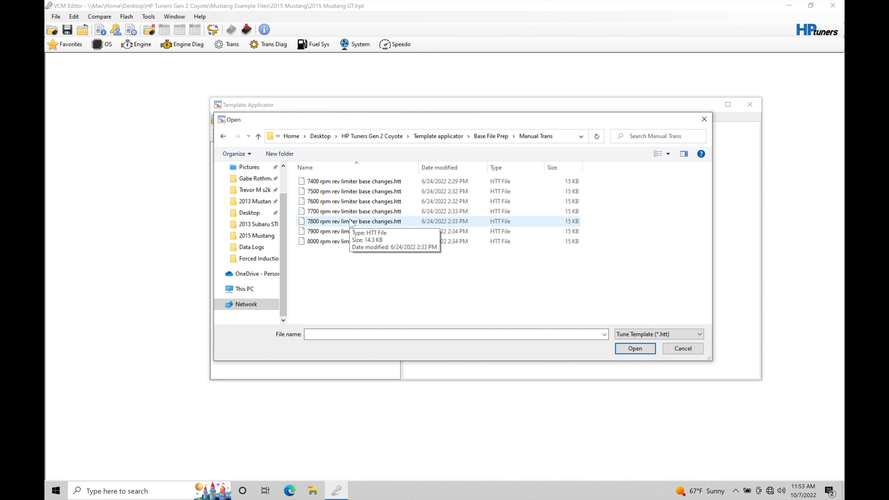
click(354, 221)
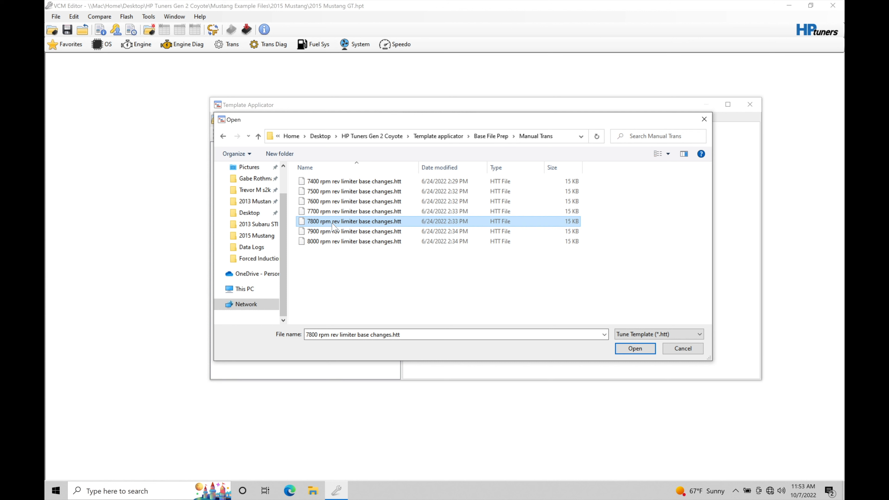
mouse_move(354, 221)
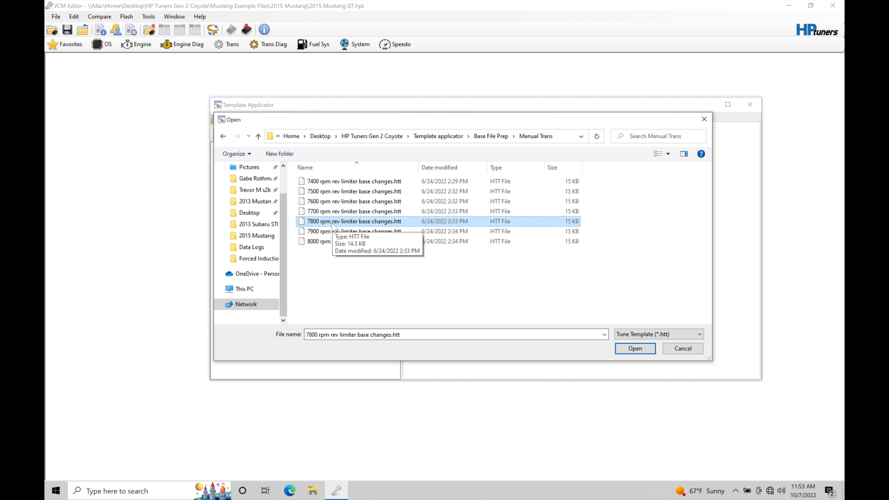
mouse_move(331, 224)
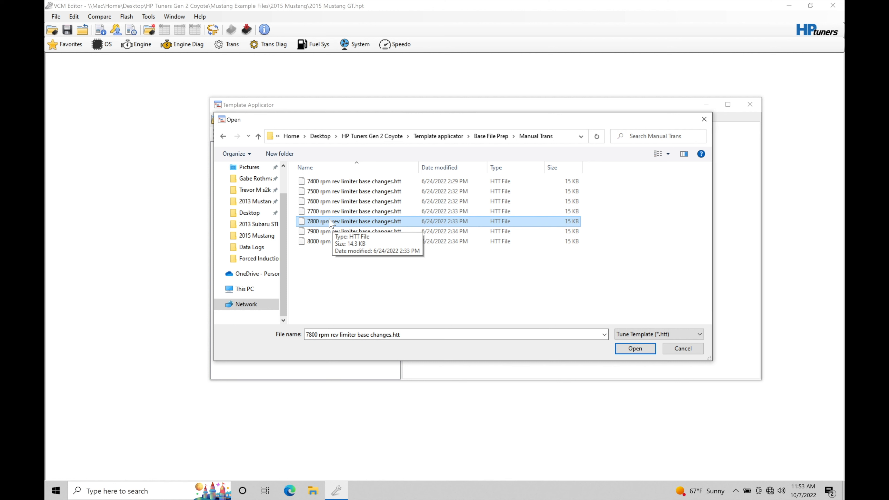
mouse_move(515, 305)
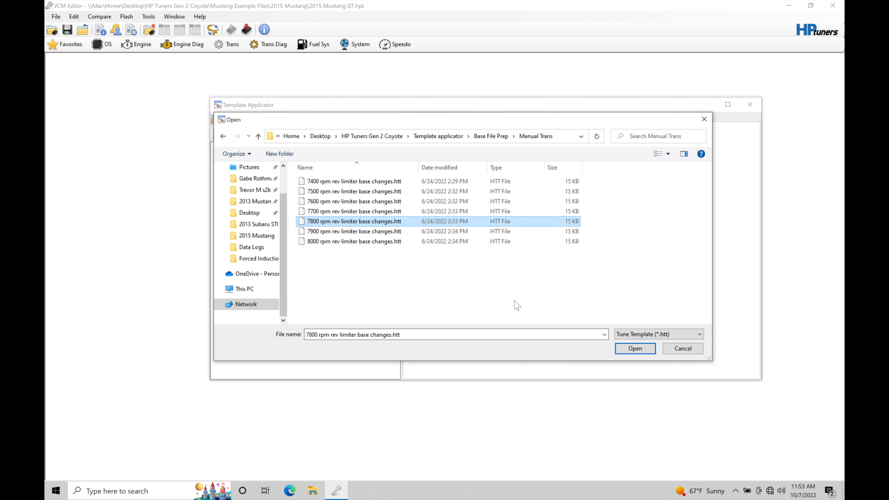
mouse_move(616, 322)
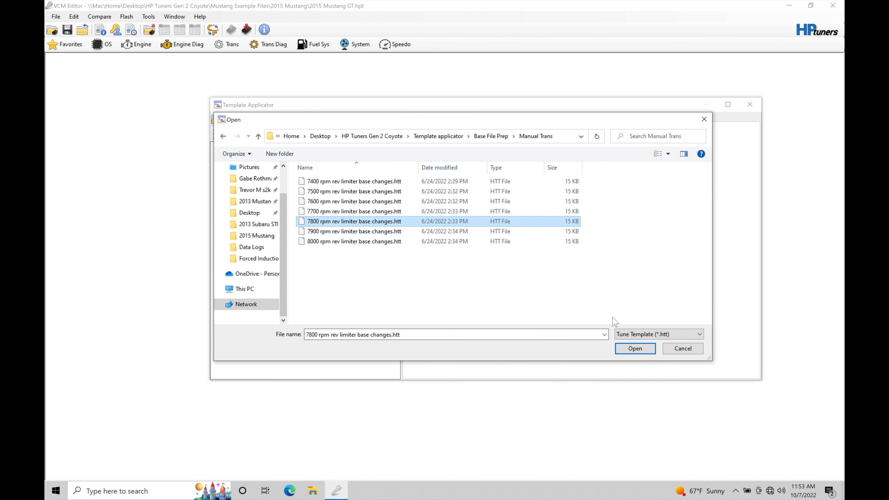
click(634, 348)
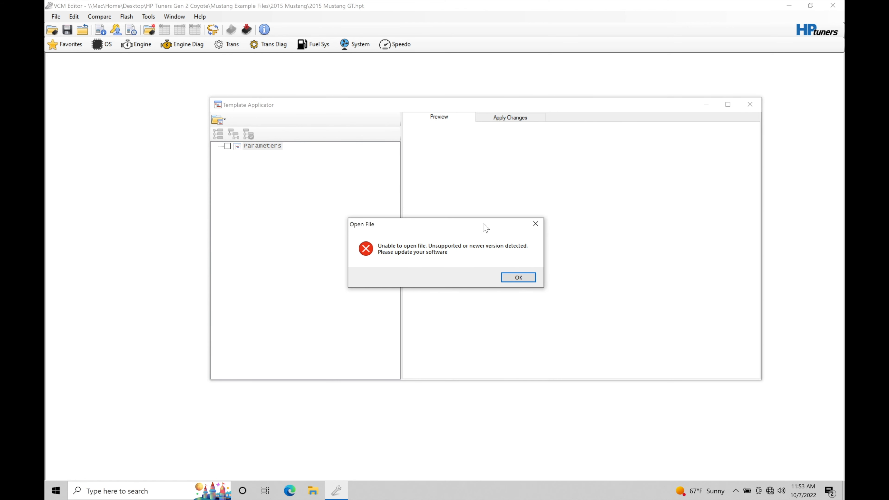
mouse_move(444, 253)
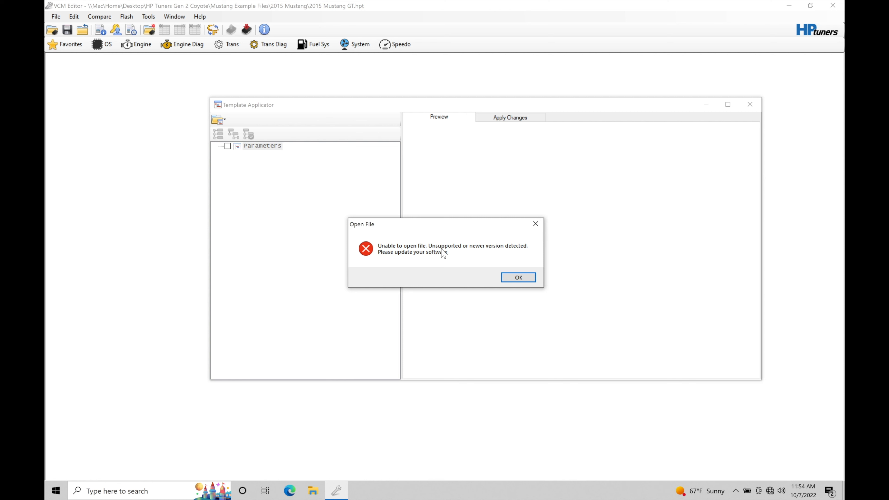
mouse_move(383, 270)
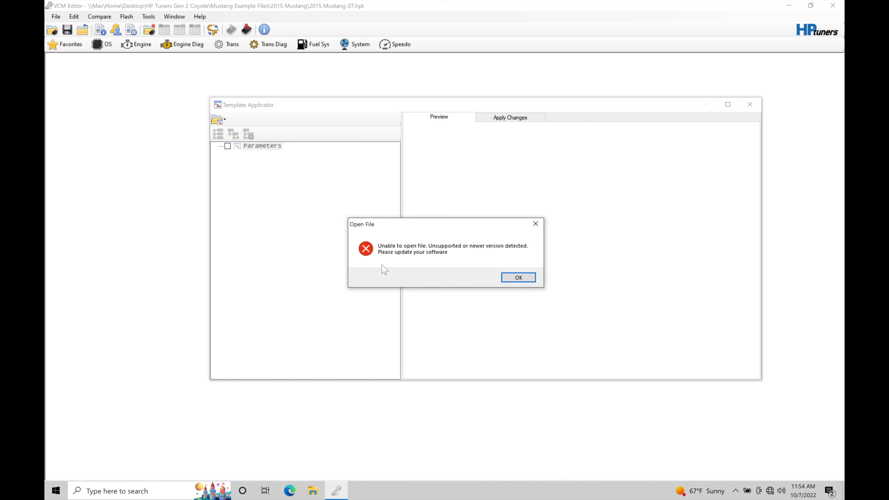
mouse_move(470, 262)
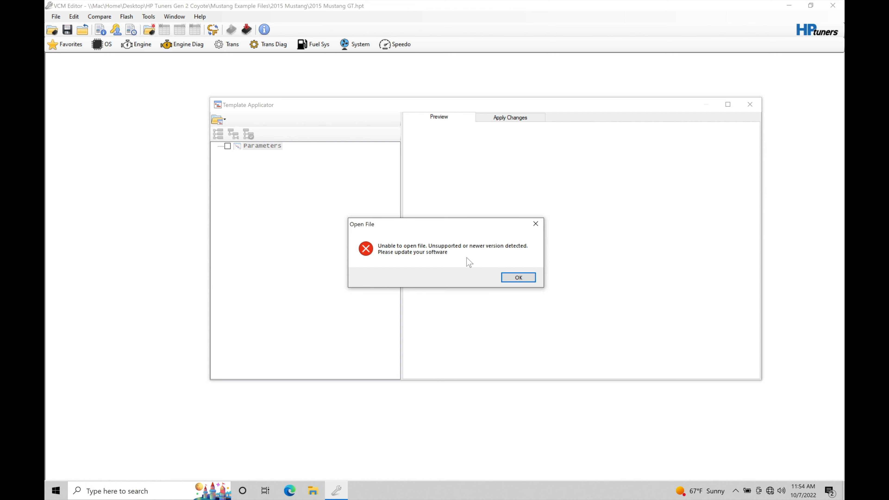
mouse_move(517, 268)
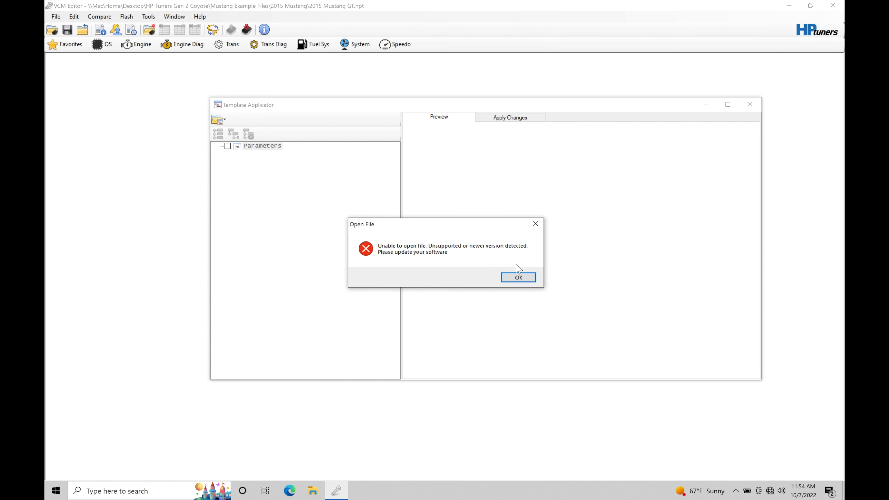
mouse_move(515, 312)
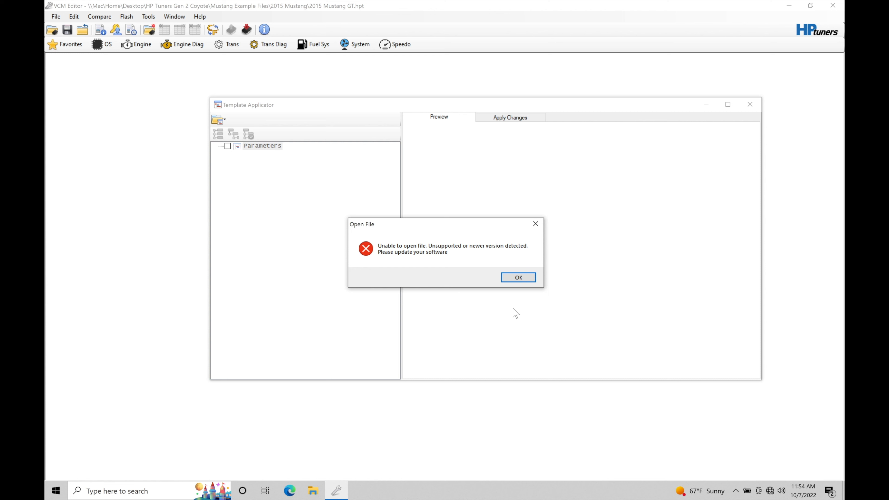
Dismiss the unsupported-version Open File error and close the Template Applicator window.
click(518, 277)
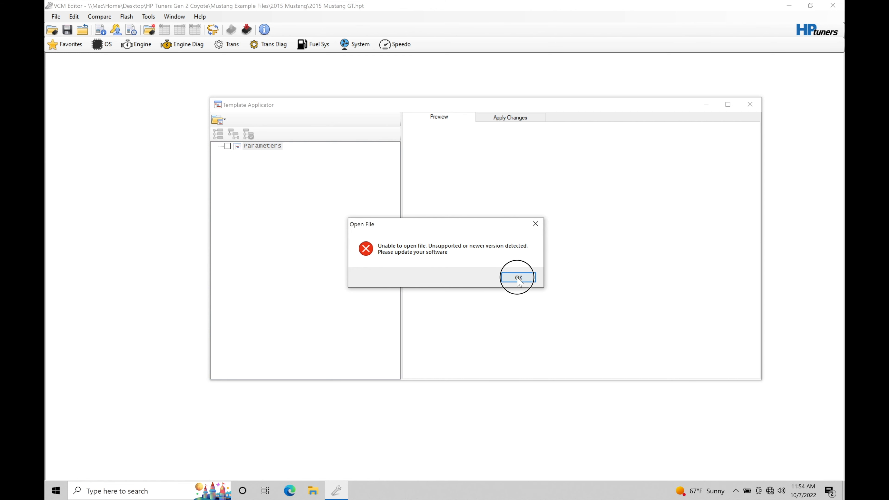
click(517, 277)
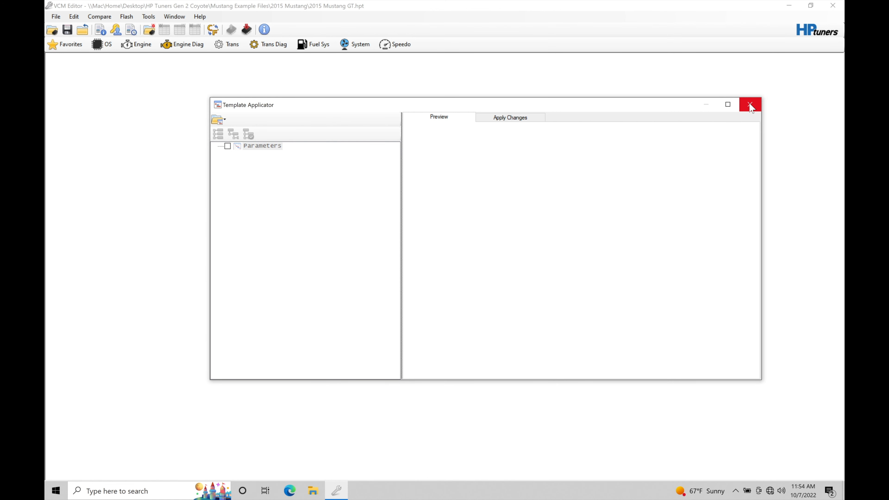
click(750, 104)
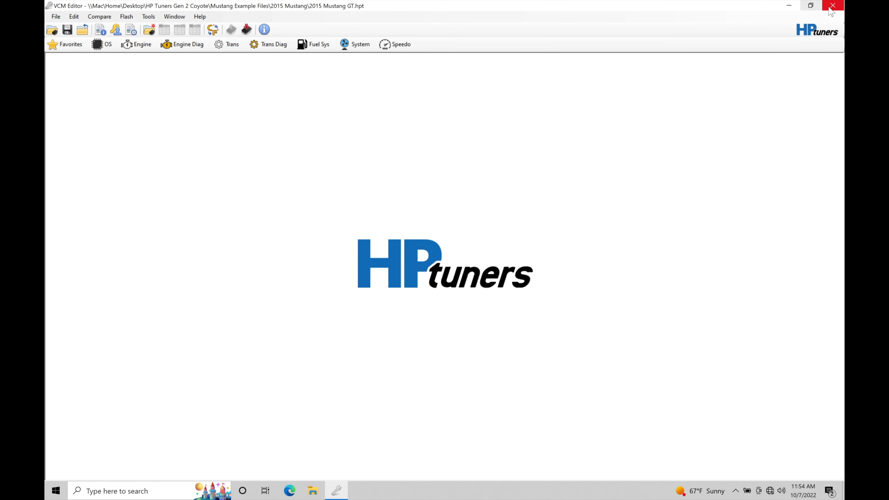
Quit VCM Editor and search Windows Start for 'vcm editor' to find VCM Editor (Beta).
click(832, 5)
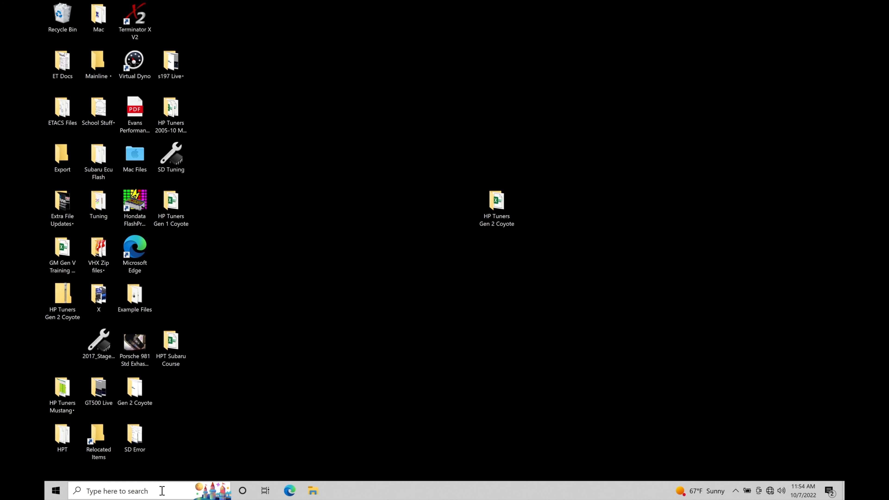
text(vcm editor)
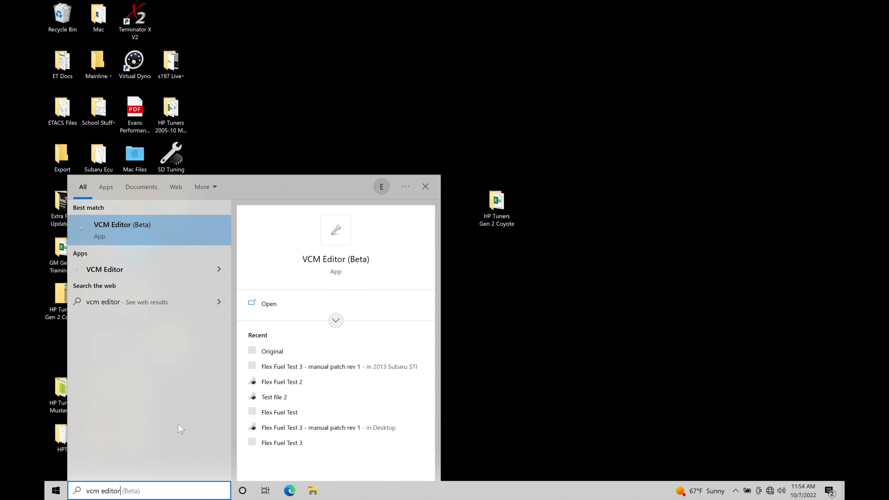
mouse_move(336, 244)
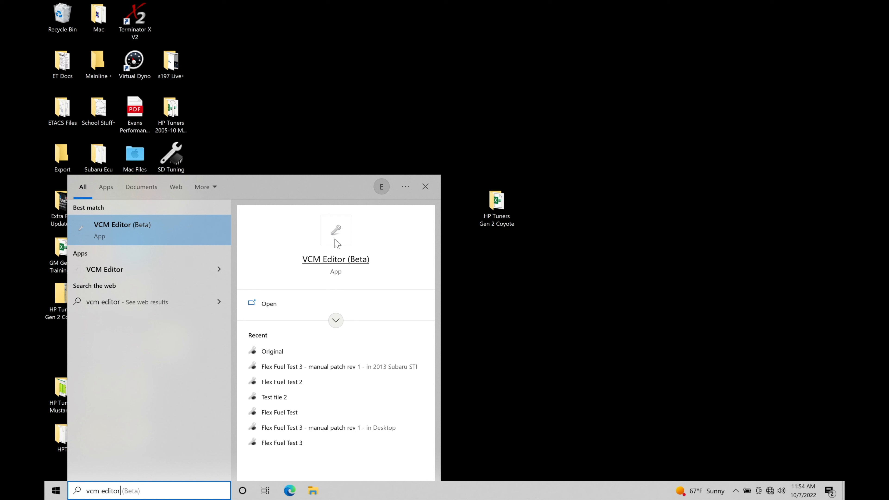
mouse_move(336, 244)
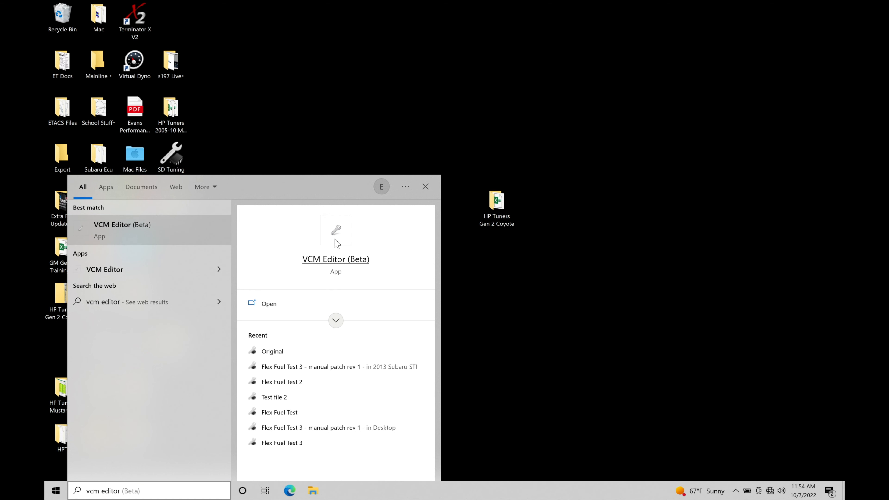
mouse_move(335, 240)
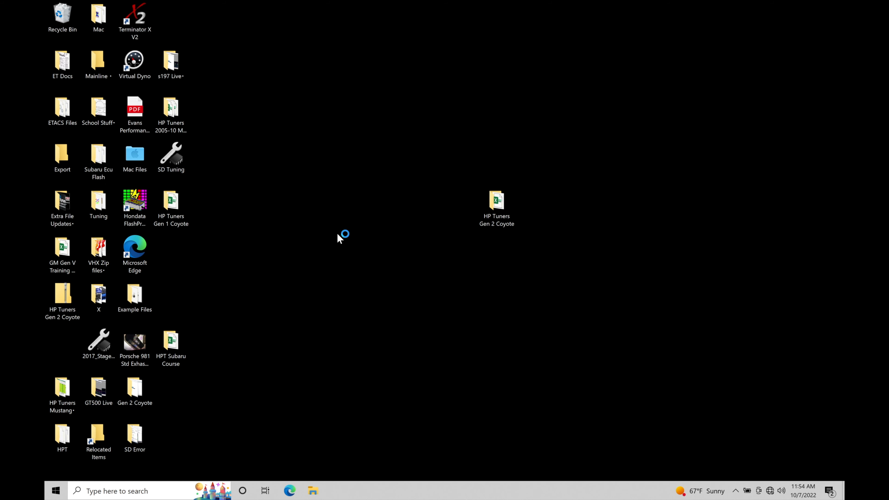
mouse_move(340, 238)
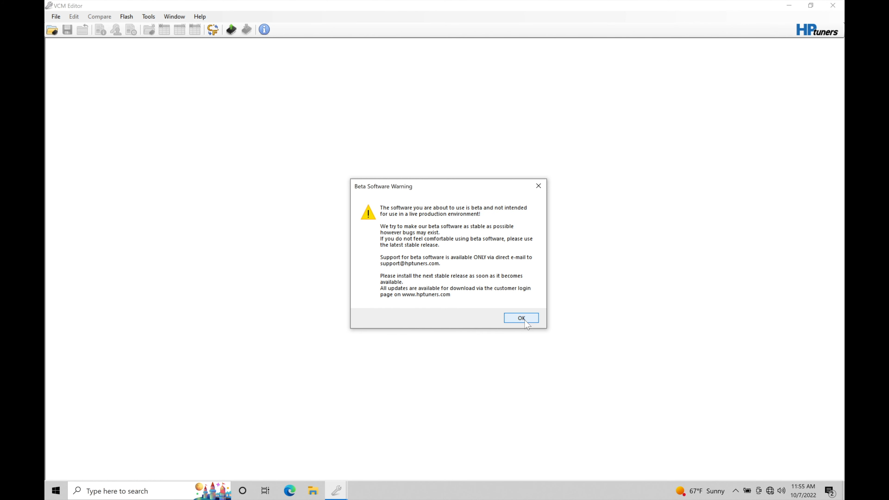
Acknowledge the Beta Software Warning and open the 2015 Mustang GT.hpt tune in VCM Editor (Beta).
click(521, 318)
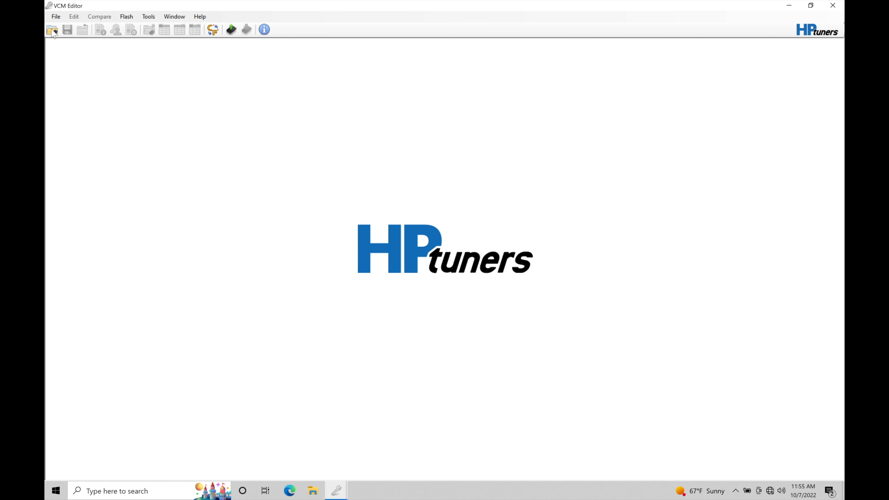
click(52, 30)
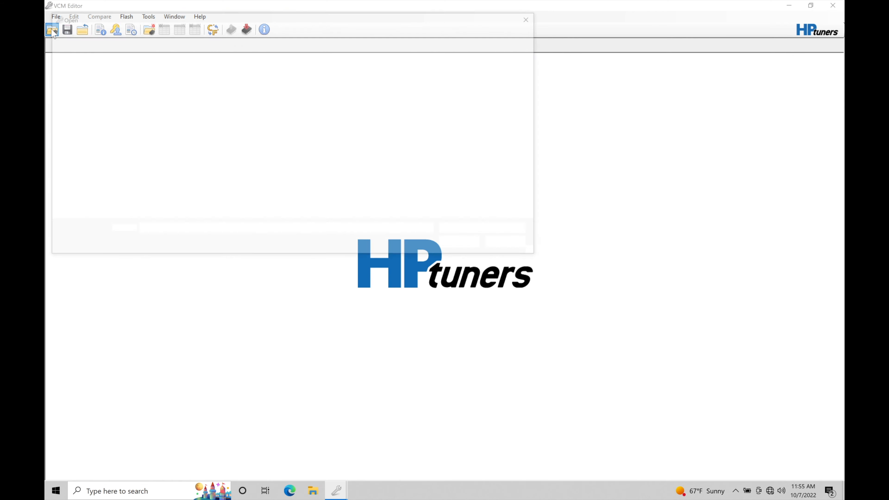
click(51, 30)
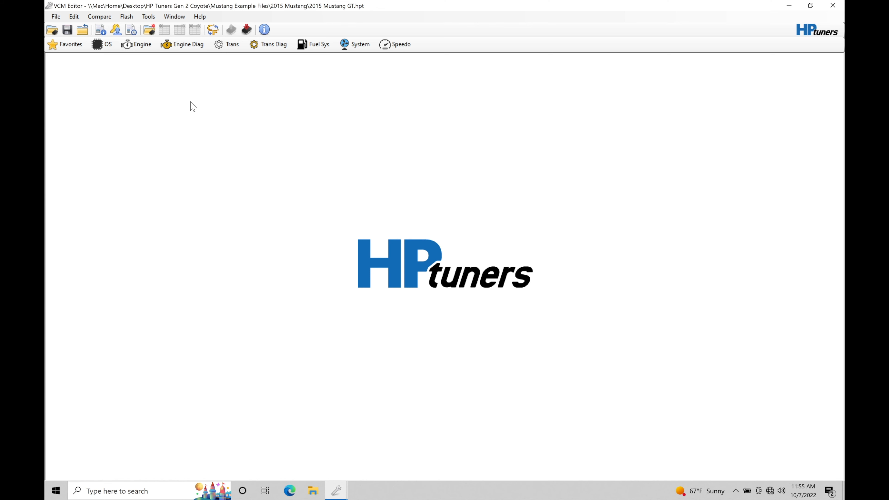
mouse_move(91, 32)
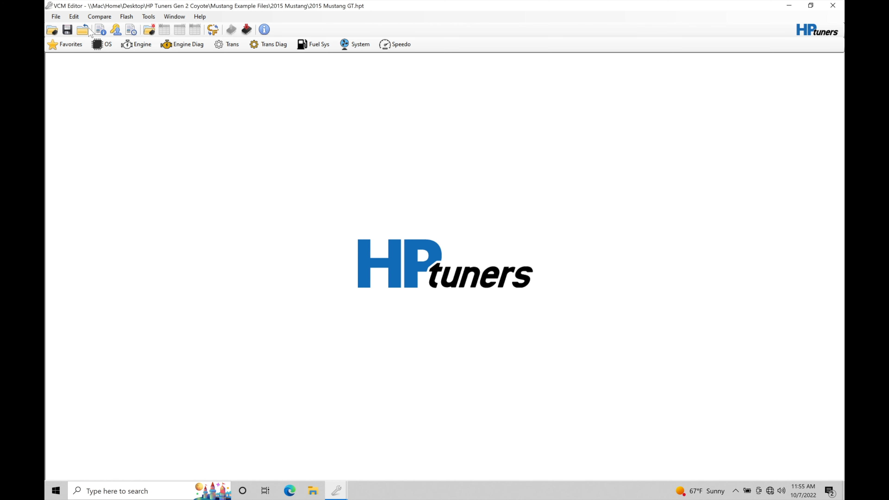
Launch the Template Applicator from Edit and browse templates up to the Template applicator folder listing Base File Prep.
click(73, 16)
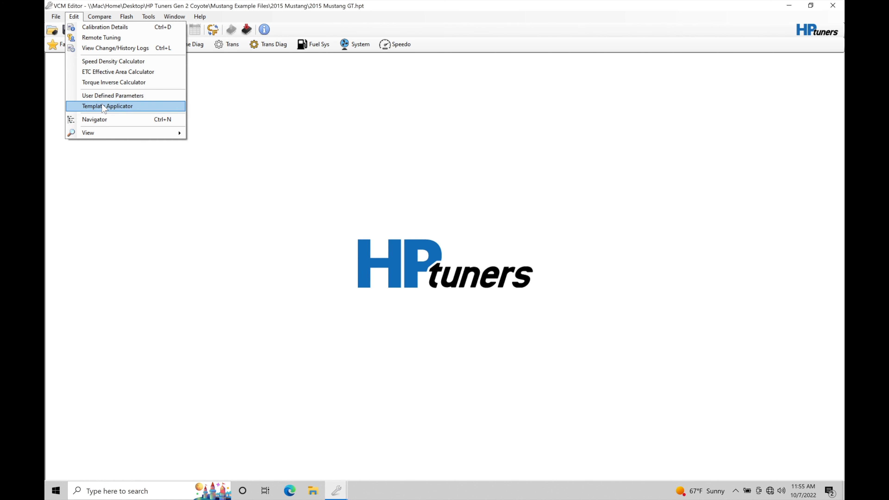
click(106, 106)
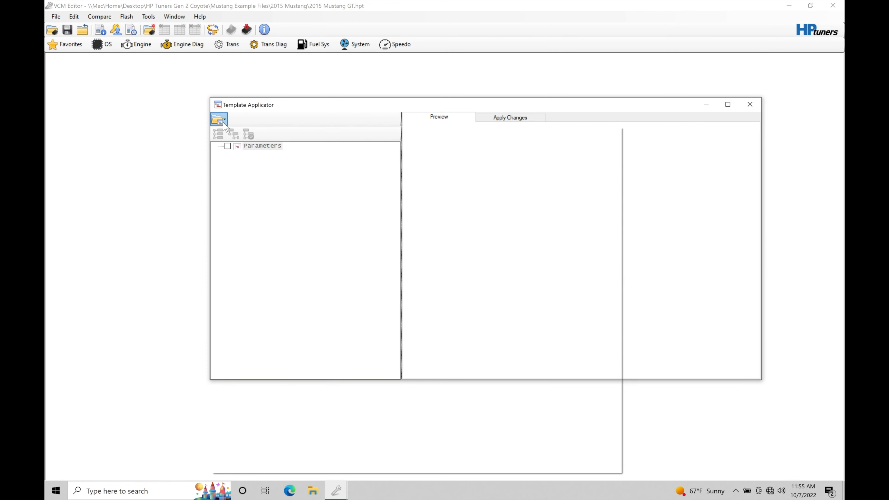
click(219, 119)
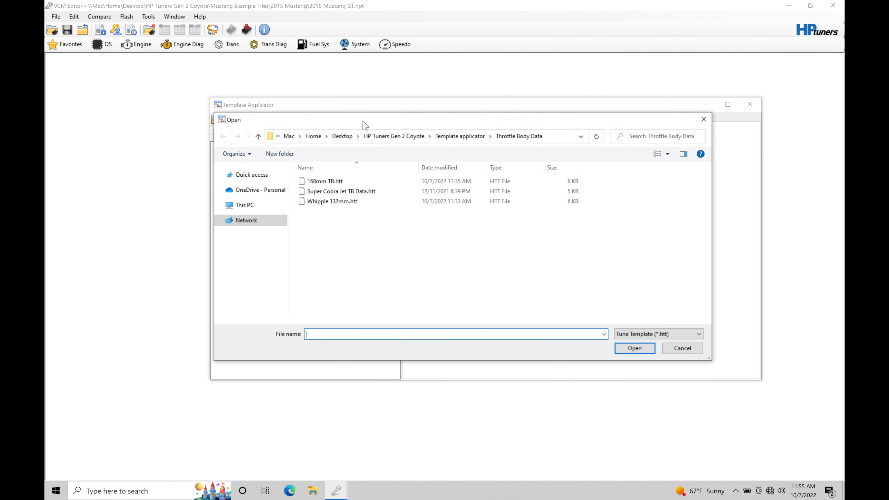
click(258, 136)
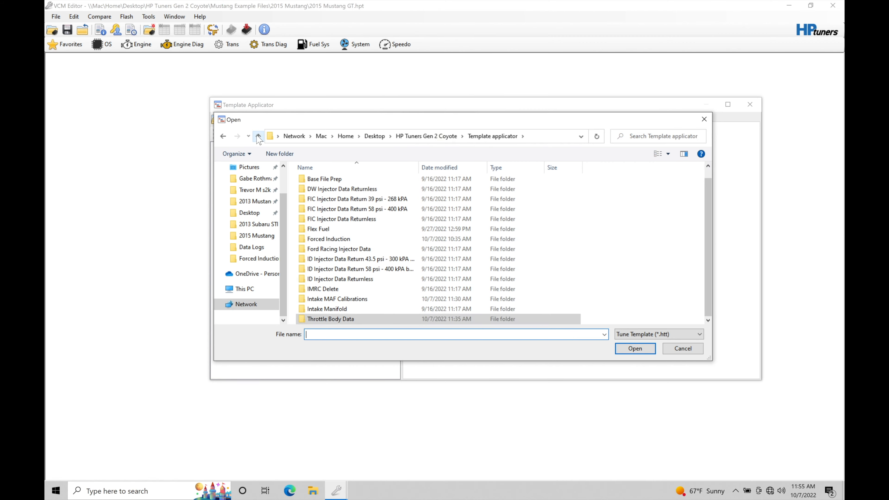